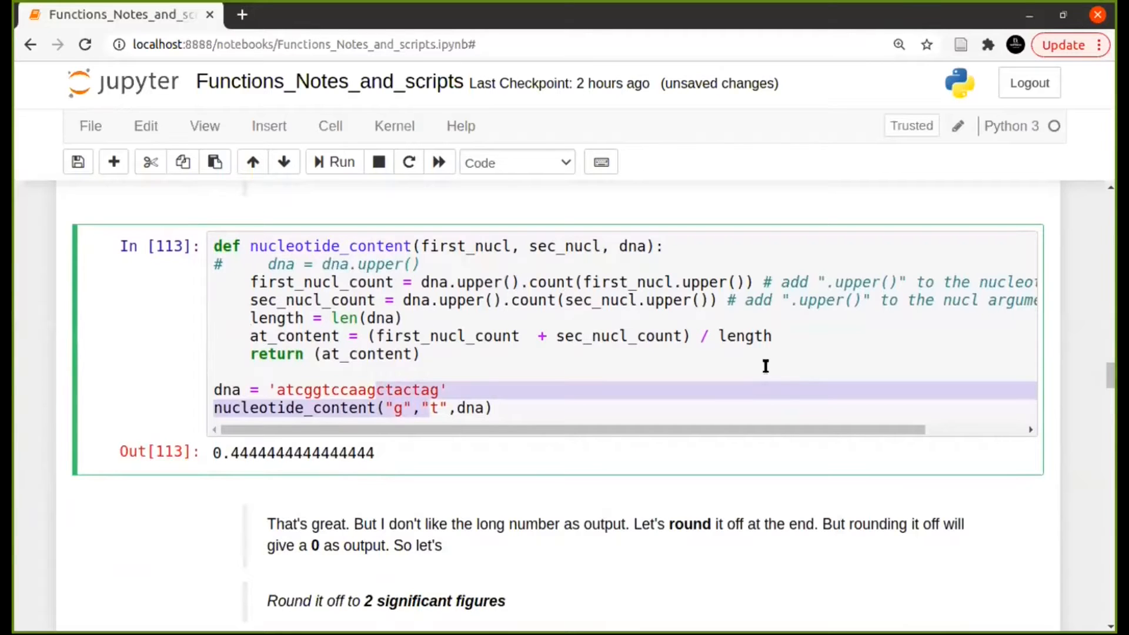
mouse_move(781, 358)
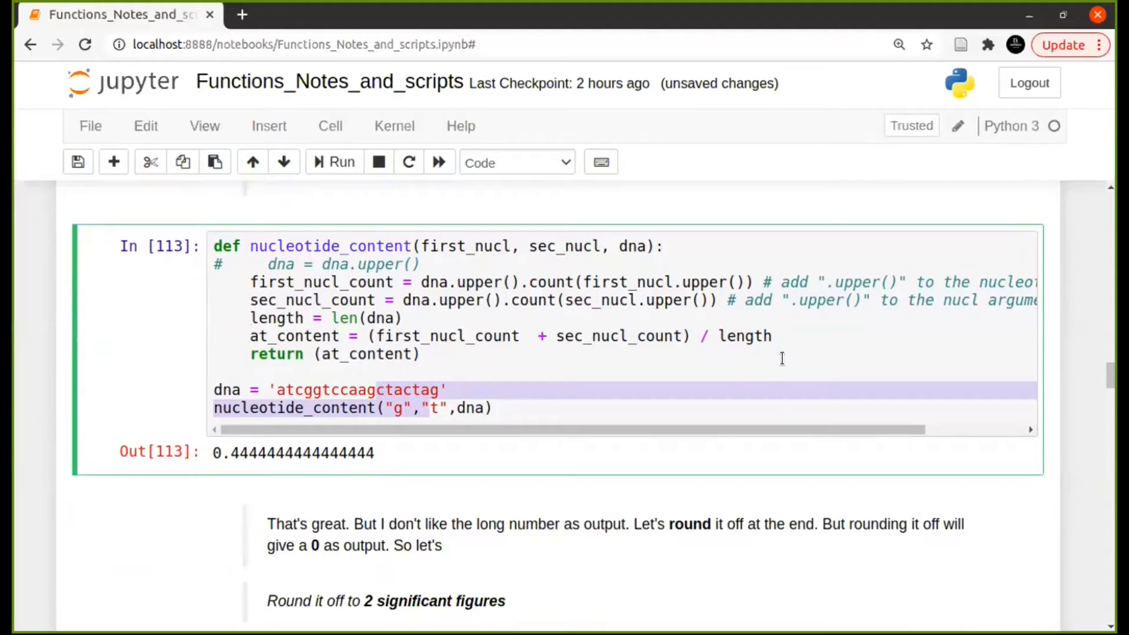
mouse_move(325, 464)
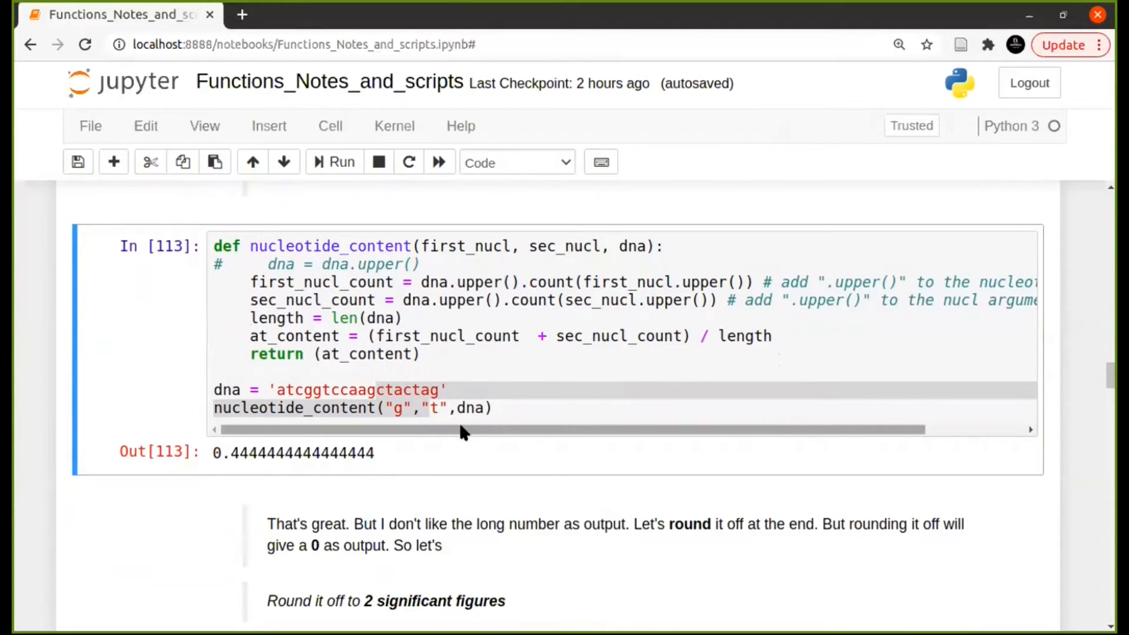
Run the nucleotide_content cell returning round(at_content, 2) for G and A, giving 0.44.
scroll("down", 3)
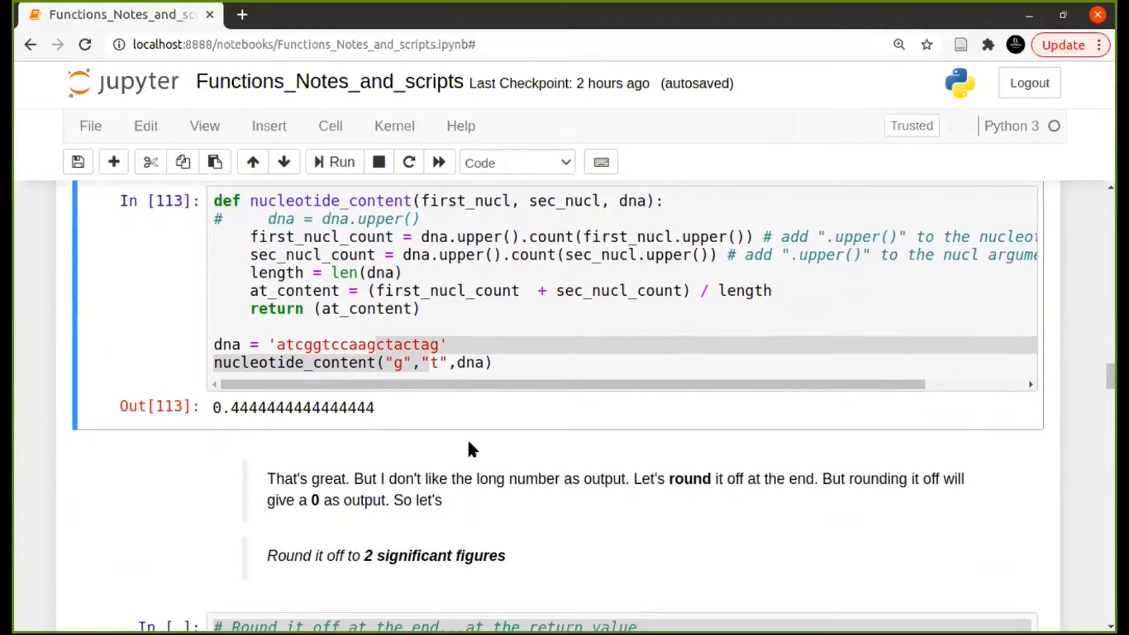
scroll("down", 3)
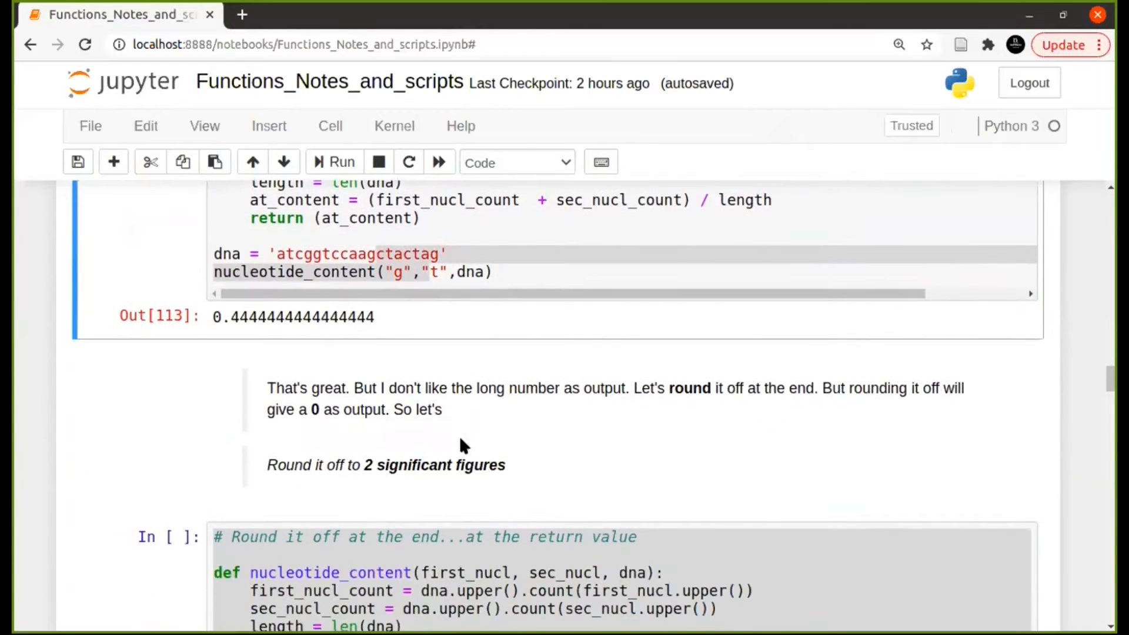
scroll("down", 3)
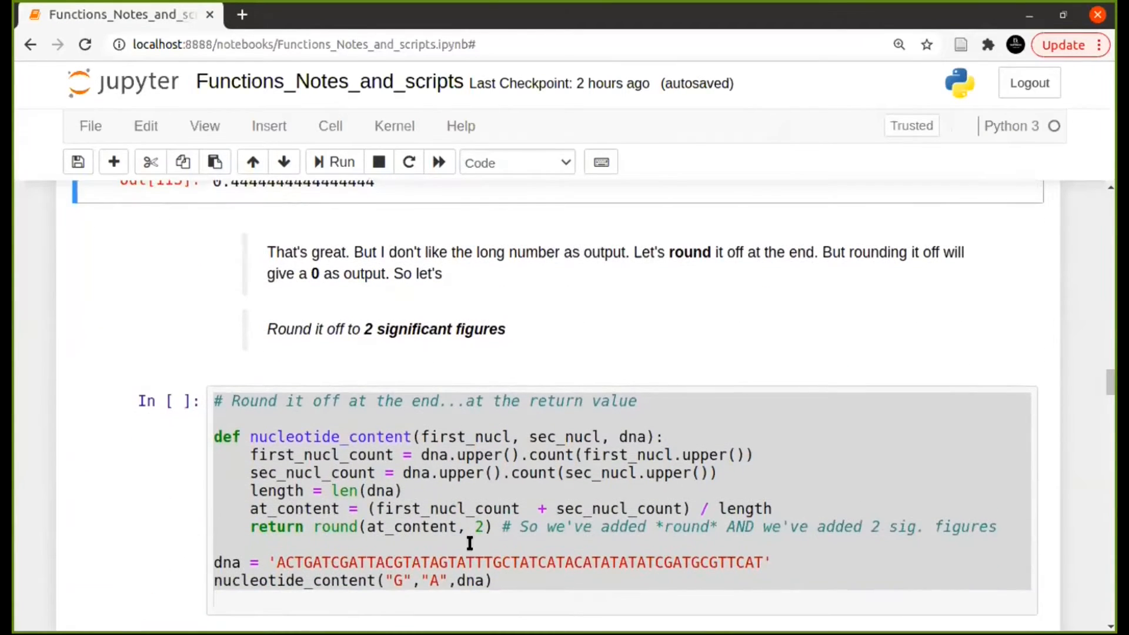
left_click(210, 437)
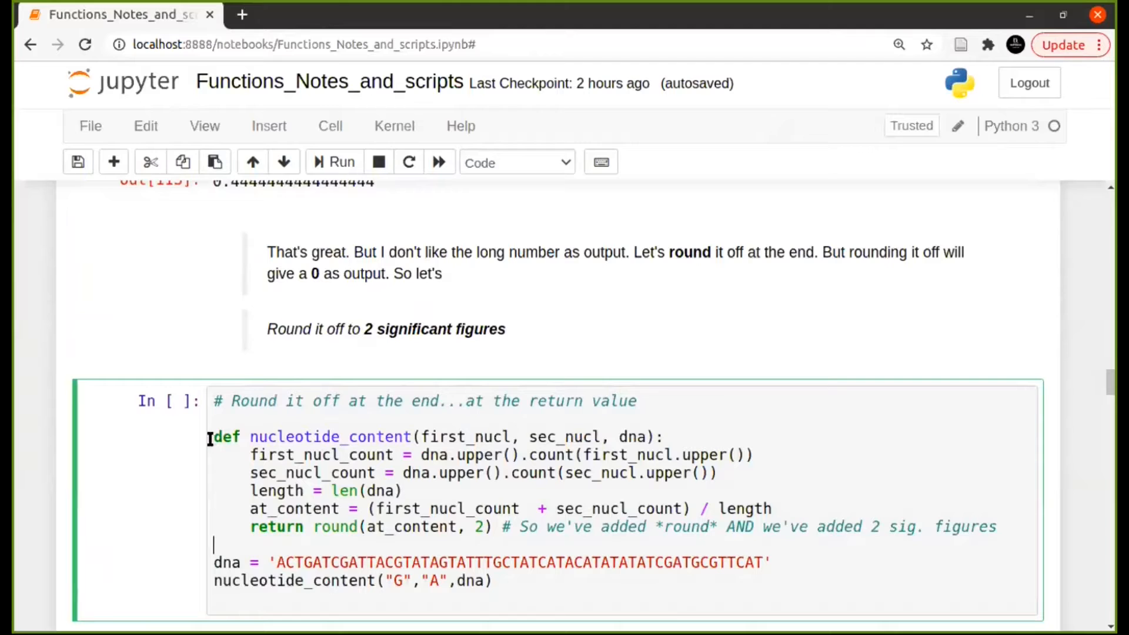
left_click_drag(214, 436, 527, 508)
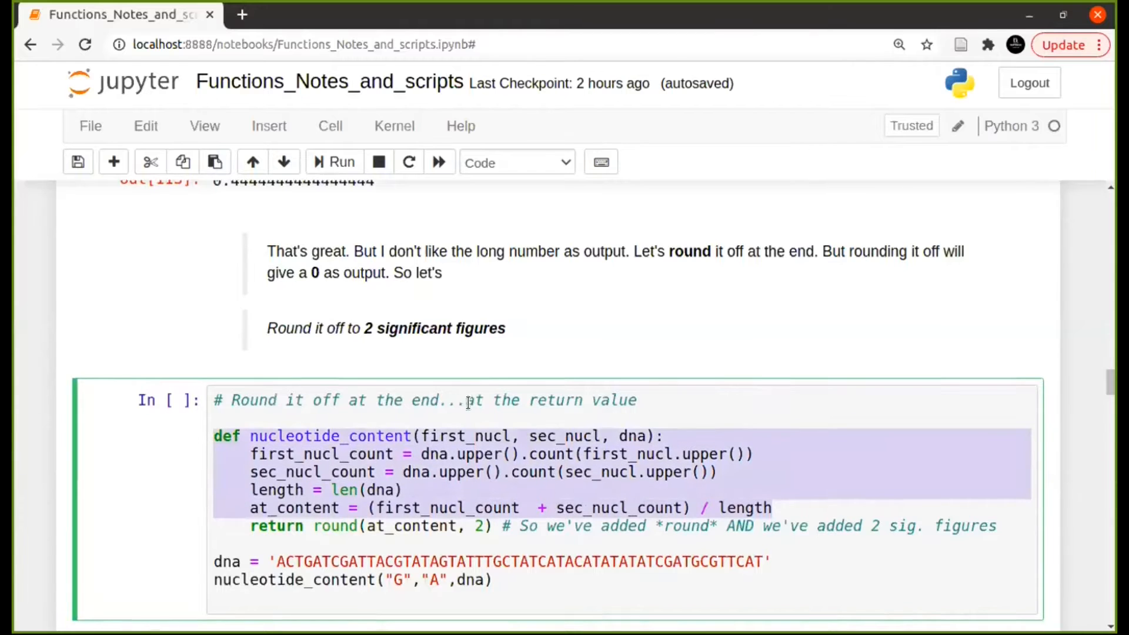
scroll("down", 3)
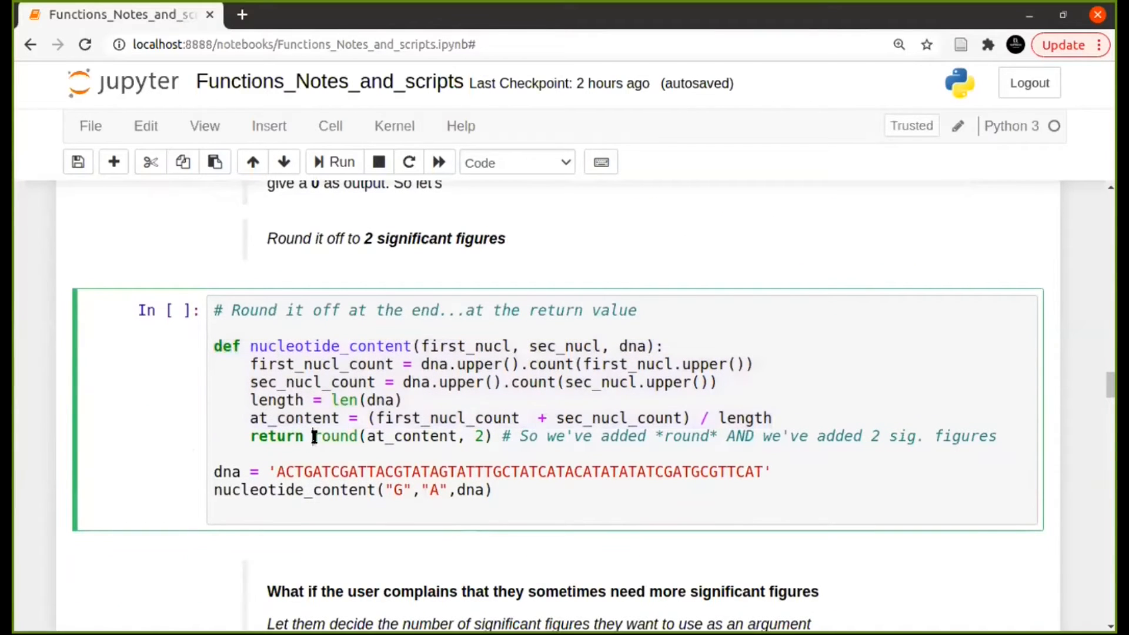
left_click(366, 435)
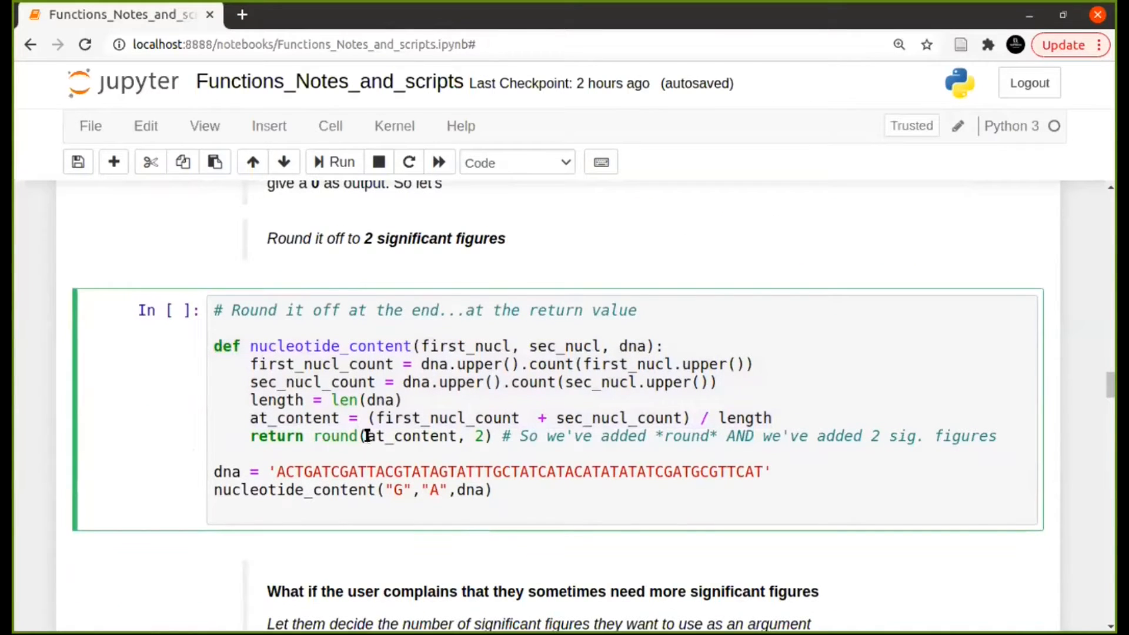
double_click(415, 436)
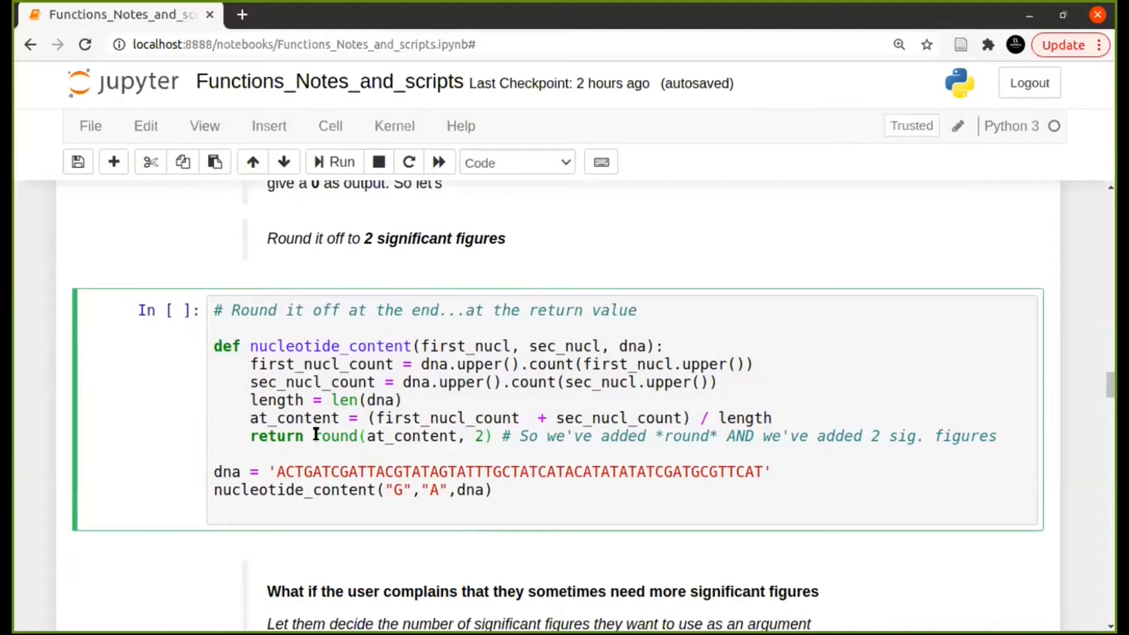
double_click(334, 436)
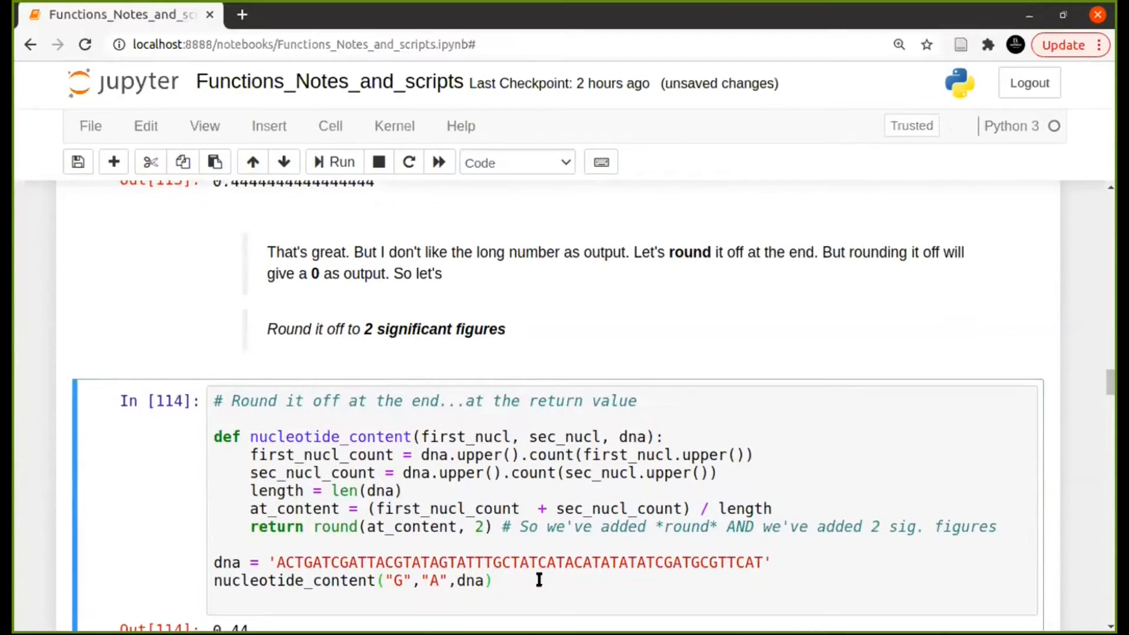
scroll("down", 3)
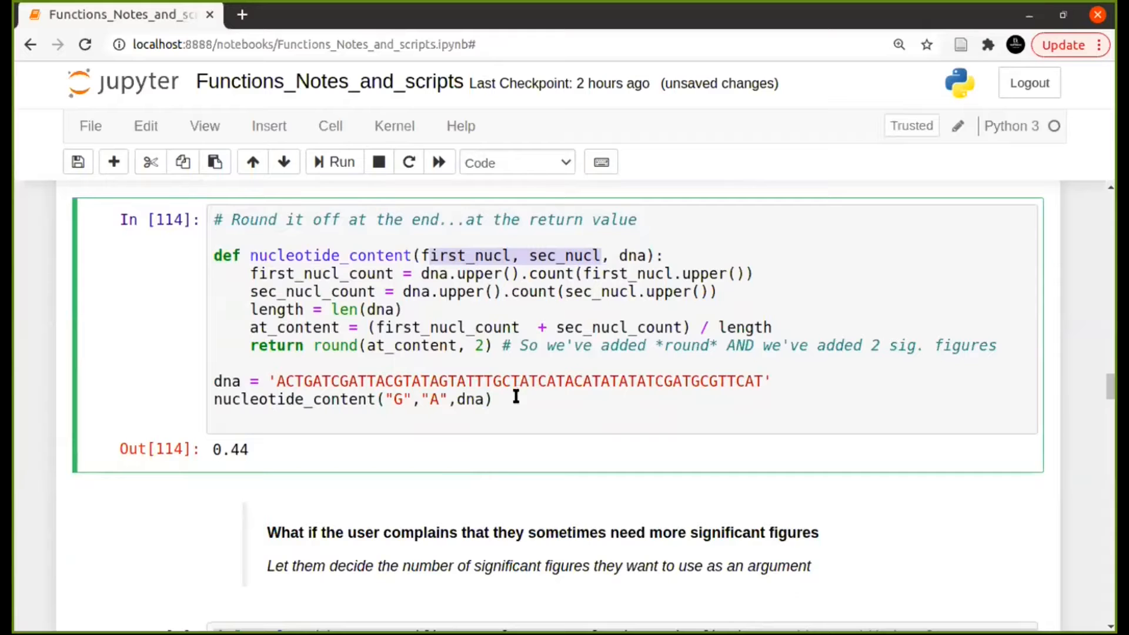
mouse_move(253, 452)
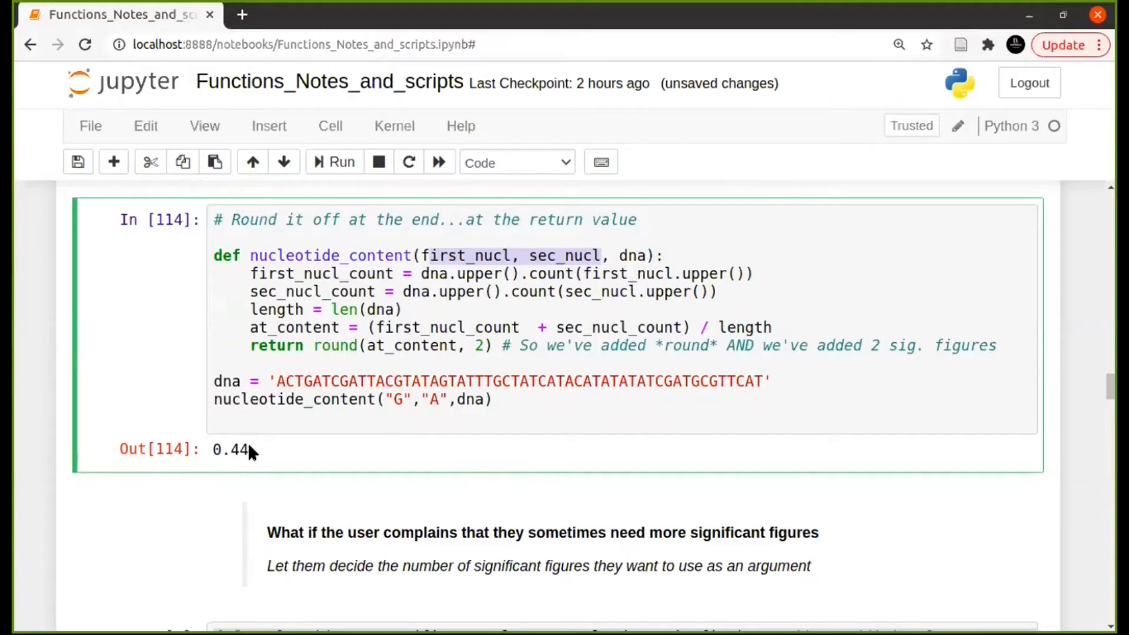
scroll("down", 3)
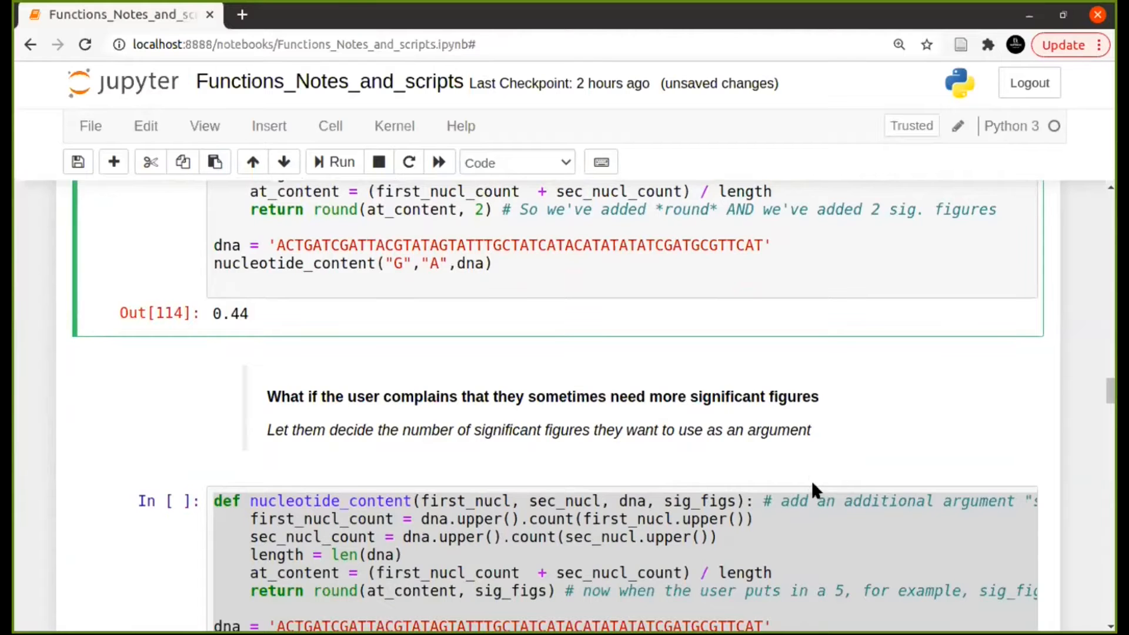
scroll("down", 3)
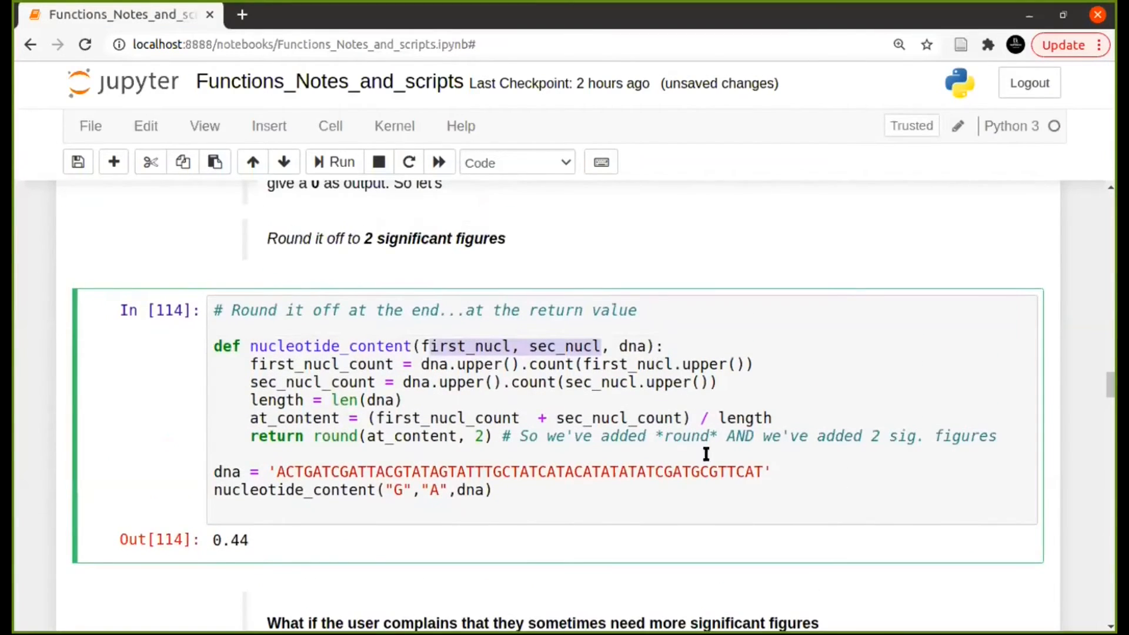
scroll("down", 3)
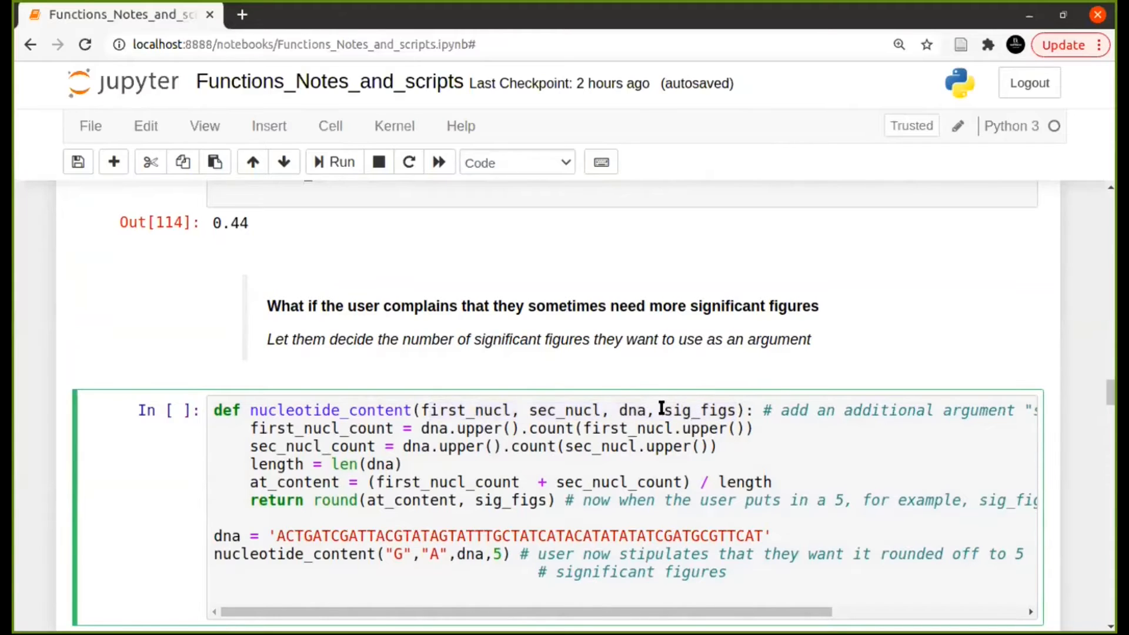
double_click(697, 409)
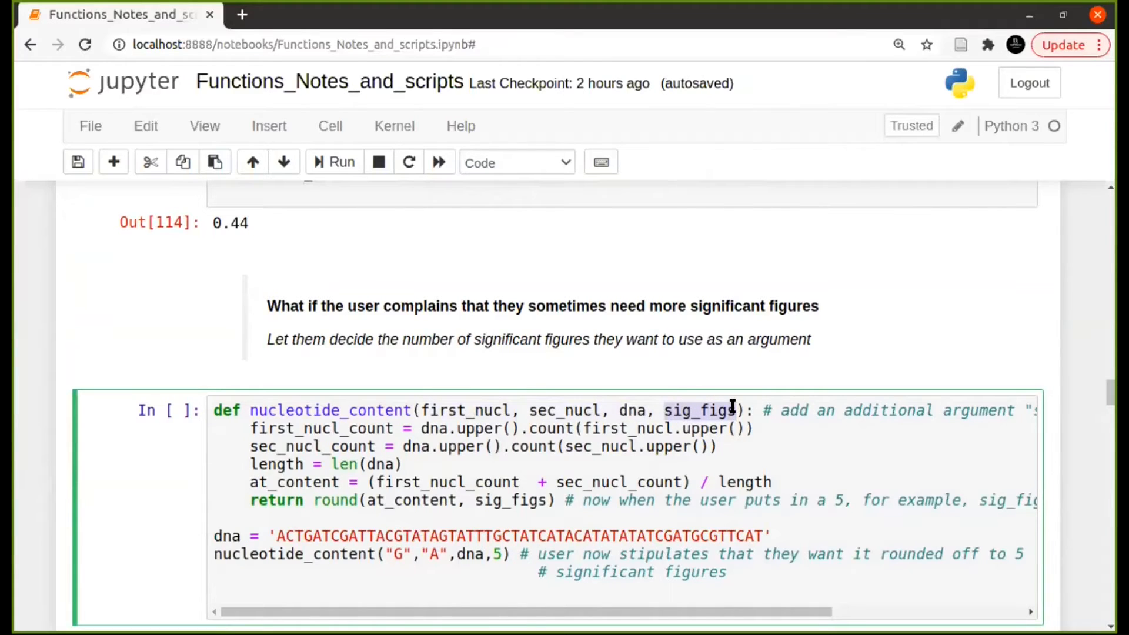
mouse_move(511, 472)
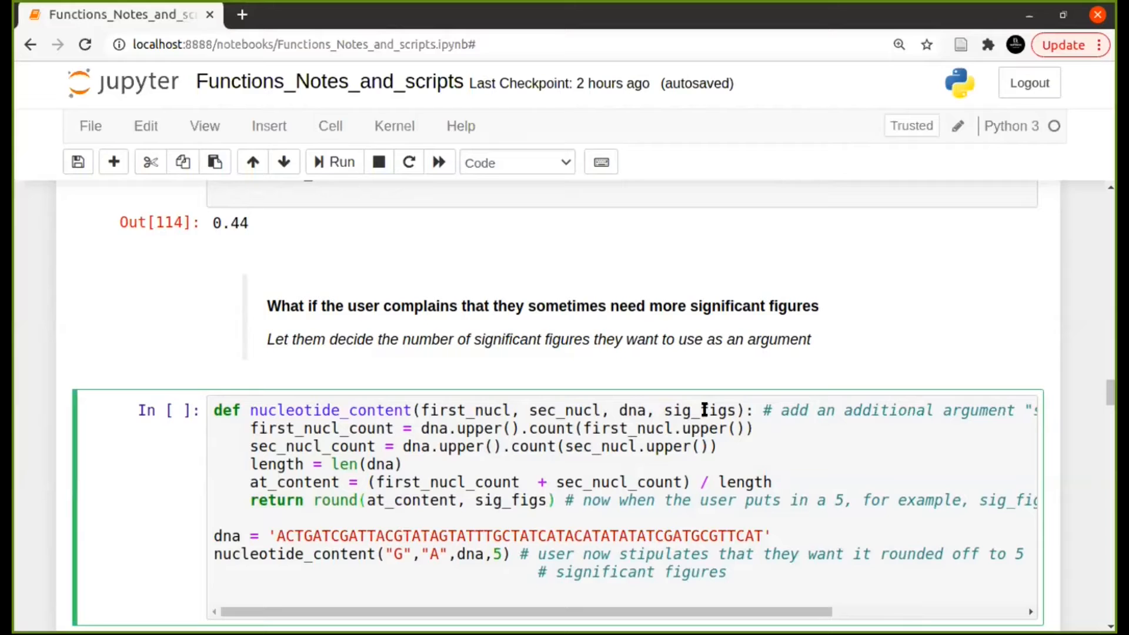
left_click(511, 500)
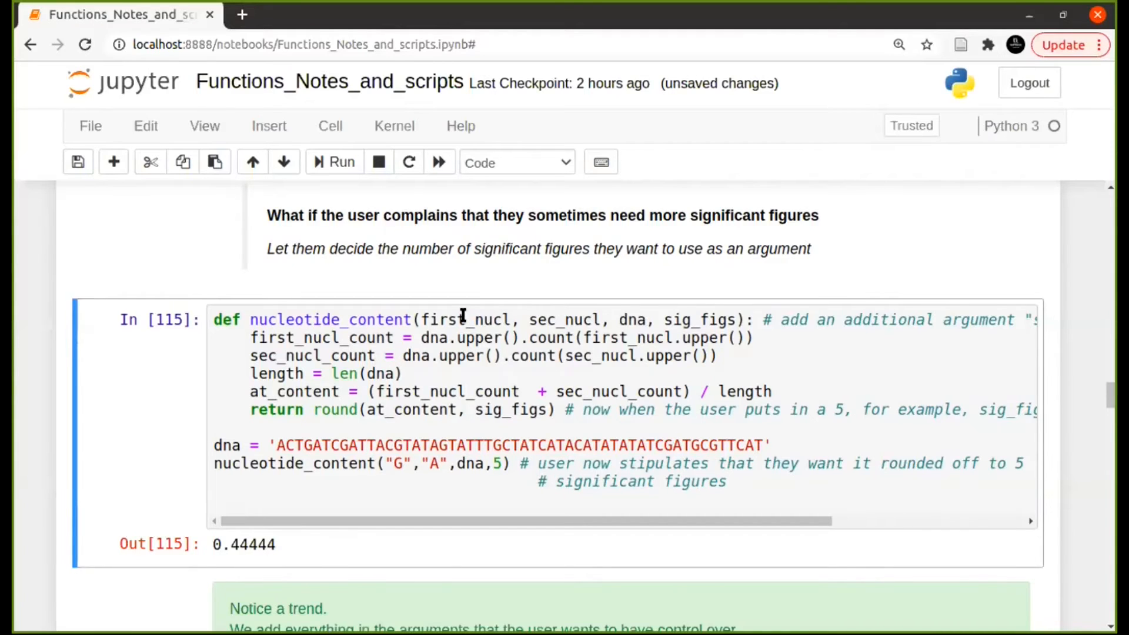
mouse_move(615, 320)
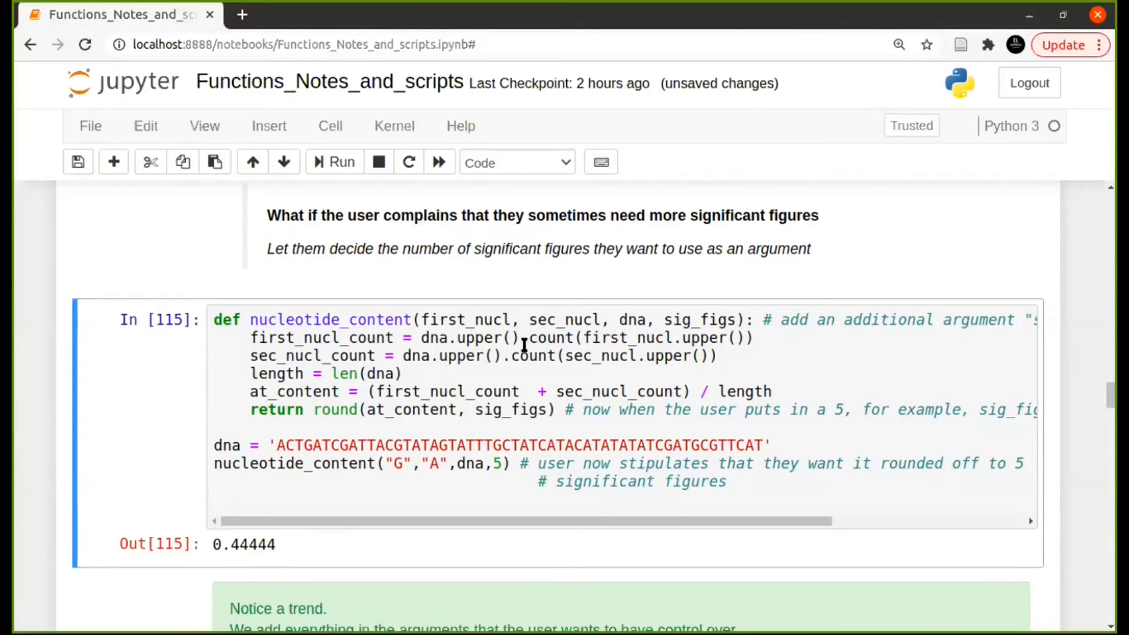
mouse_move(644, 319)
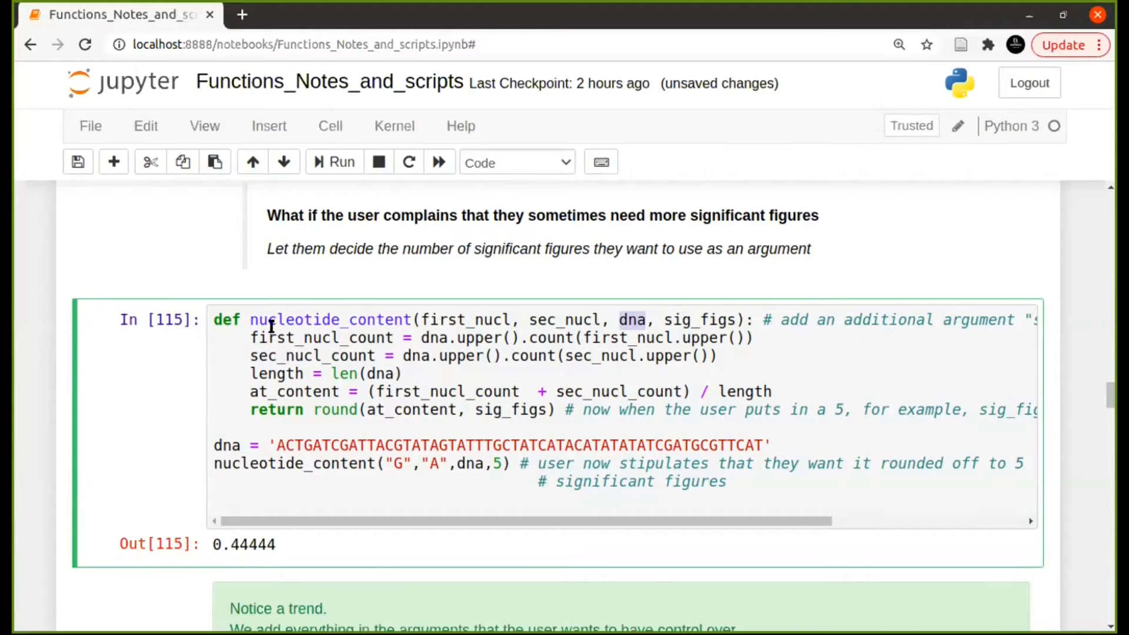
mouse_move(330, 410)
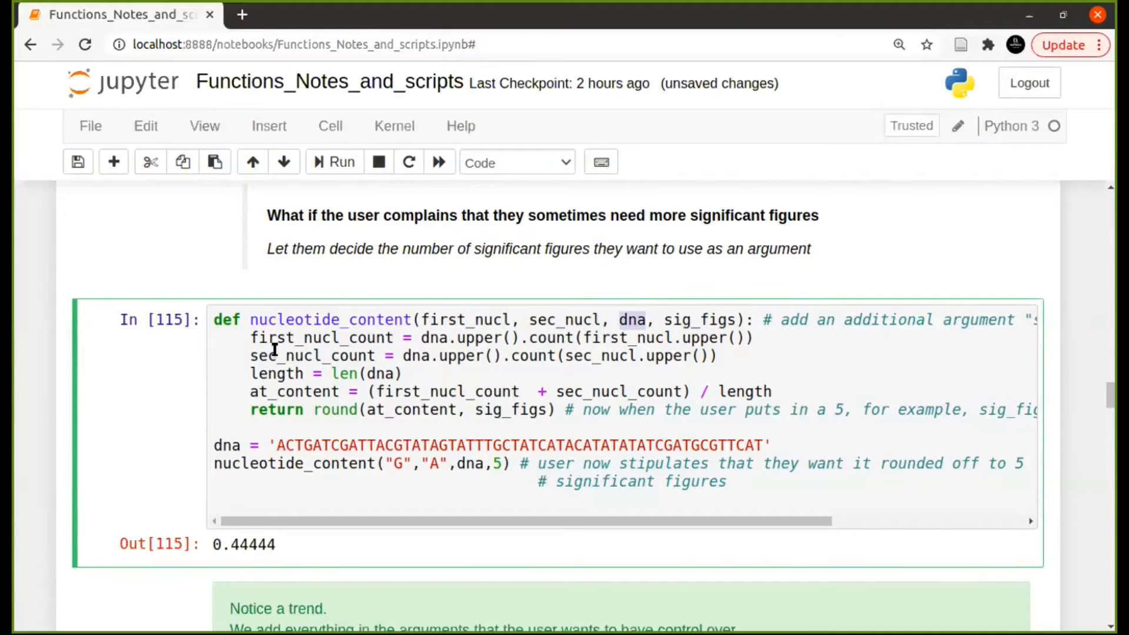
mouse_move(295, 353)
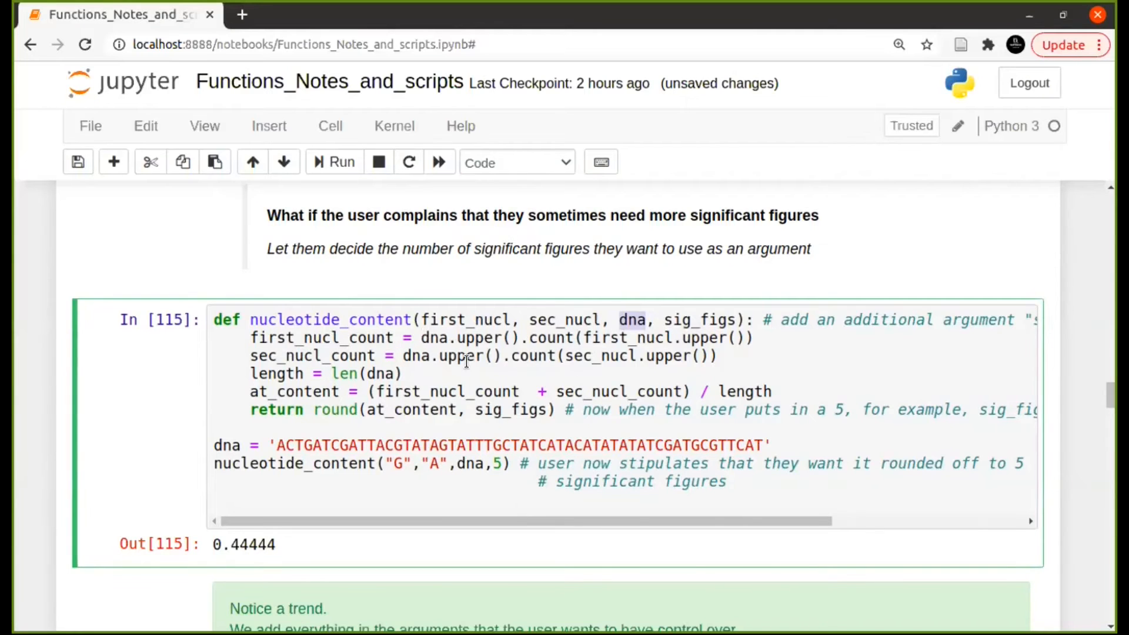
mouse_move(363, 322)
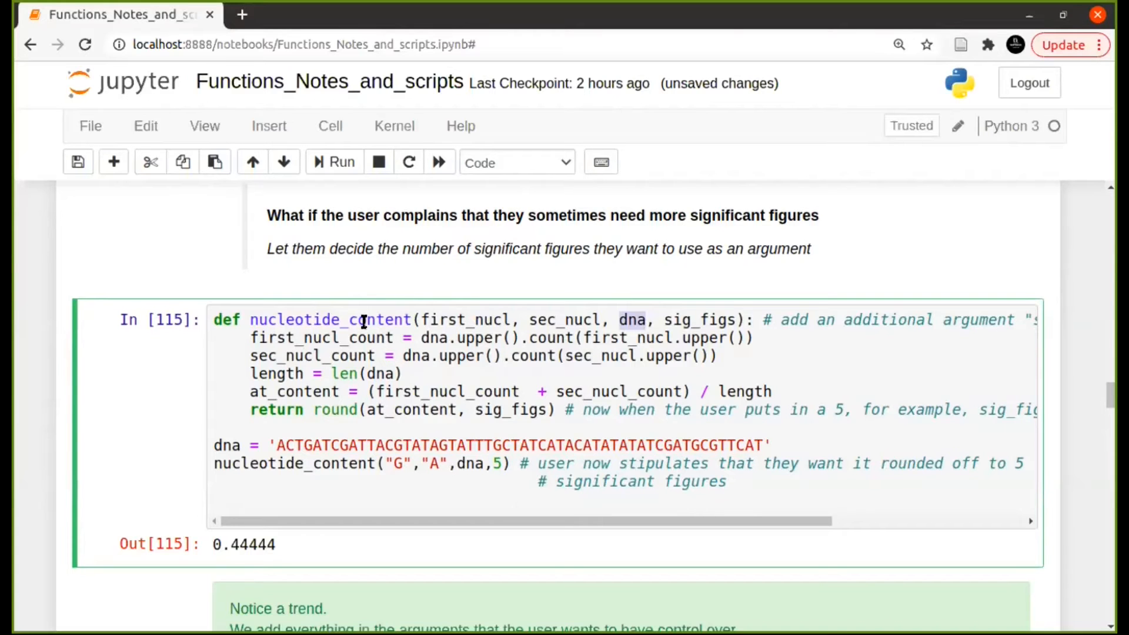
scroll("down", 3)
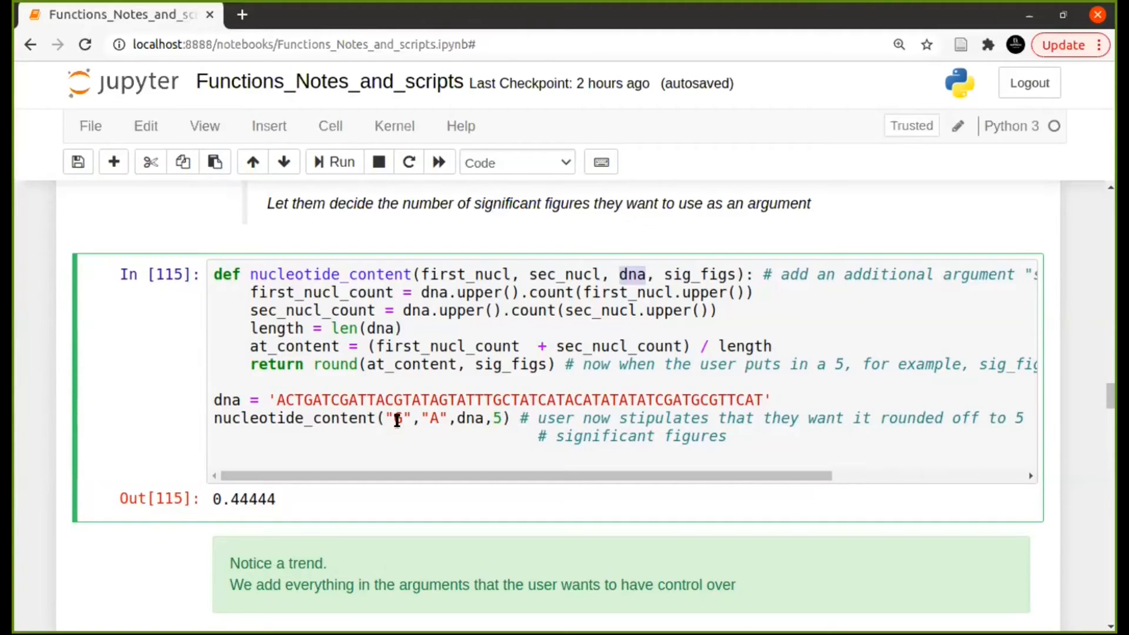
scroll("down", 3)
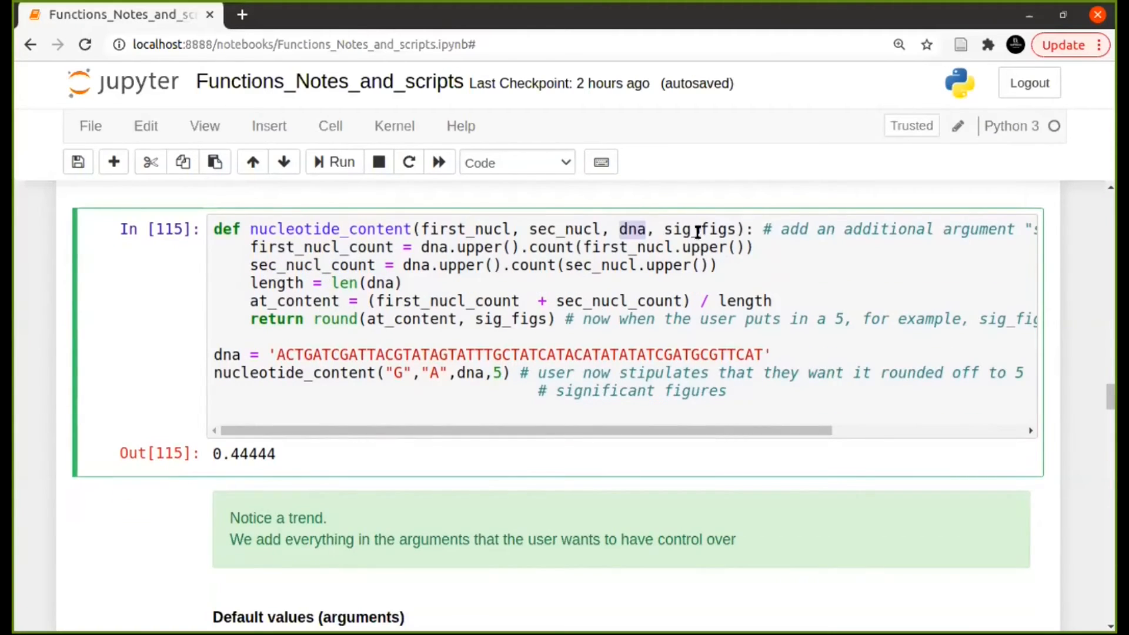
left_click_drag(425, 229, 719, 228)
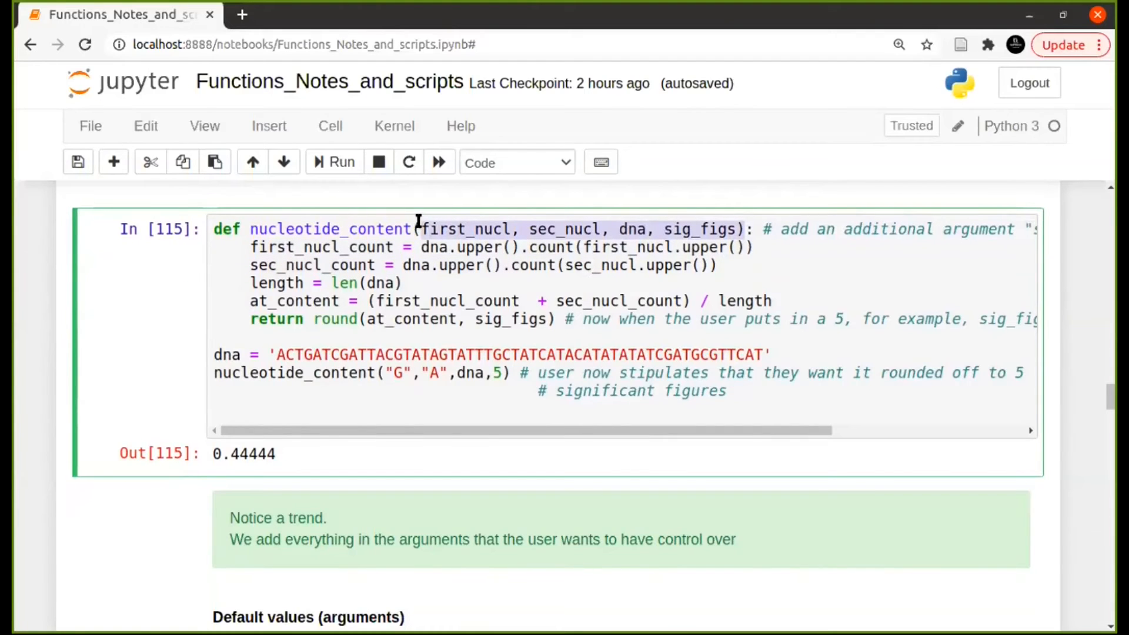
mouse_move(586, 209)
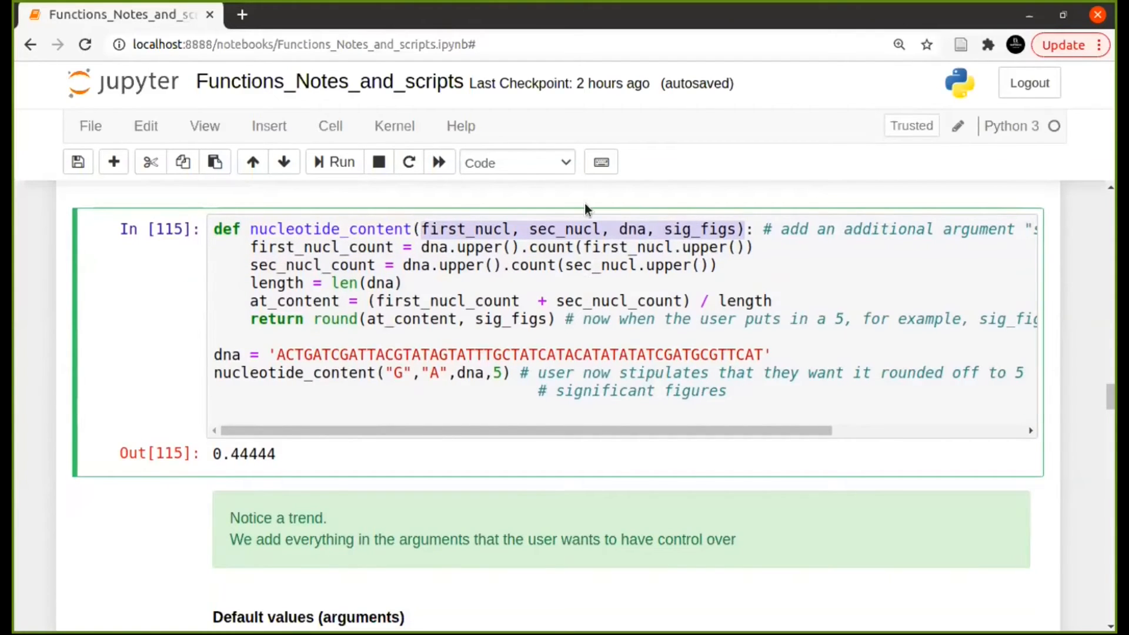
mouse_move(600, 272)
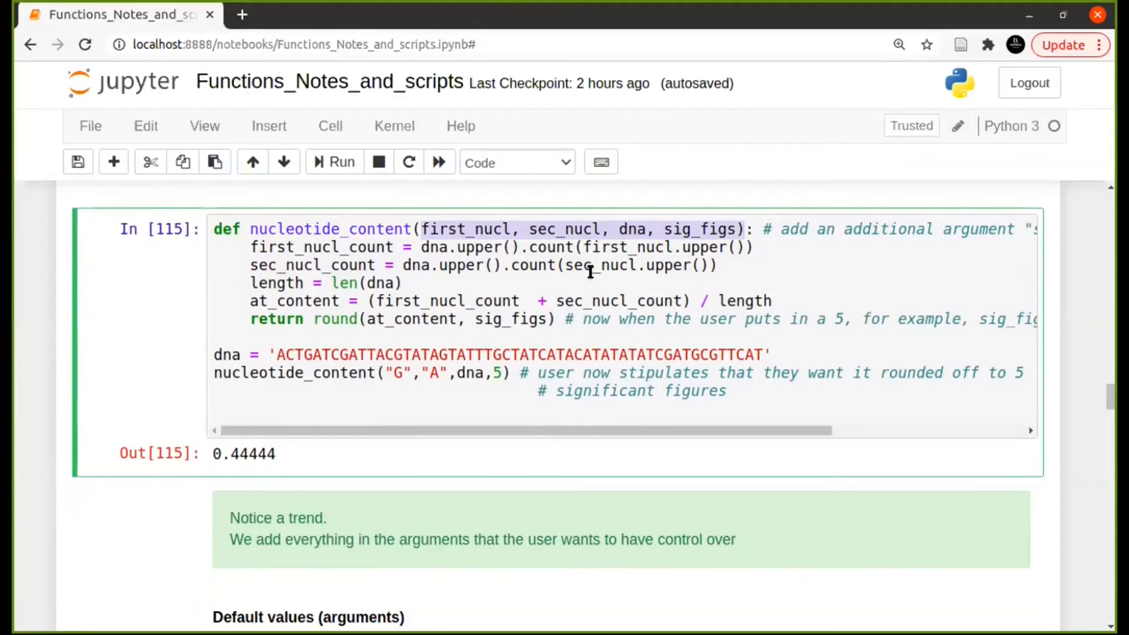
scroll("down", 3)
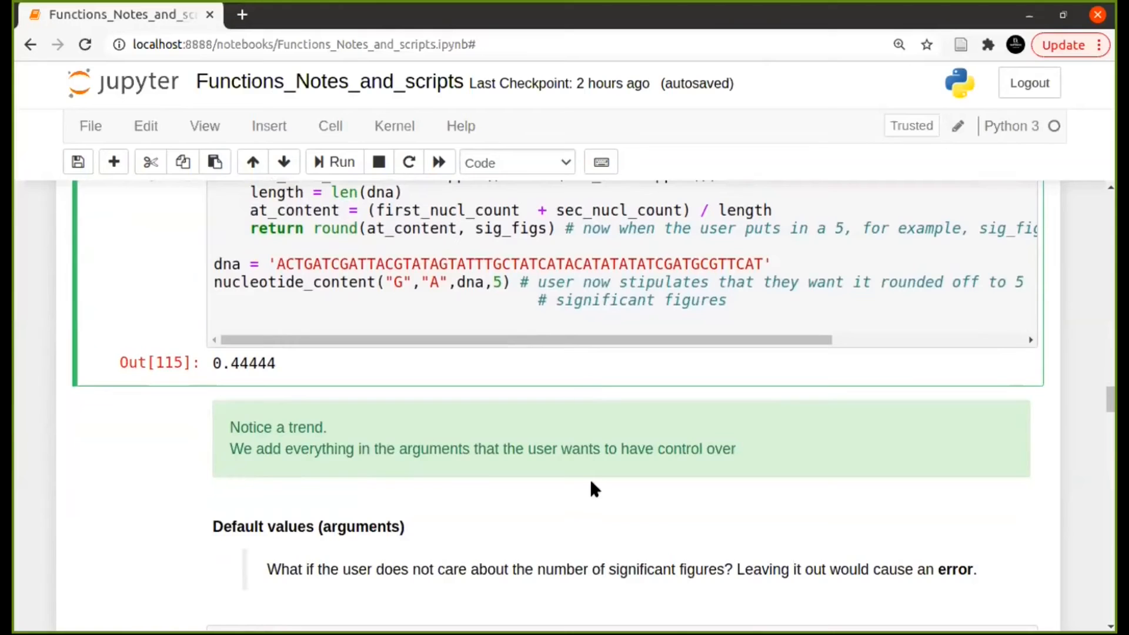
left_click_drag(266, 570, 363, 570)
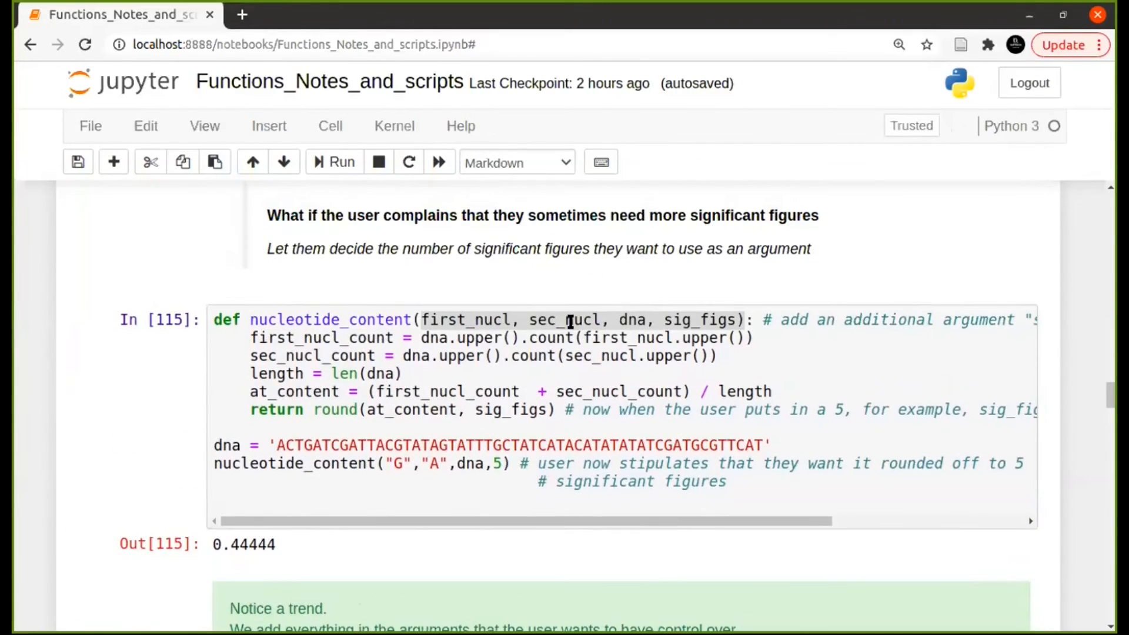
left_click(568, 319)
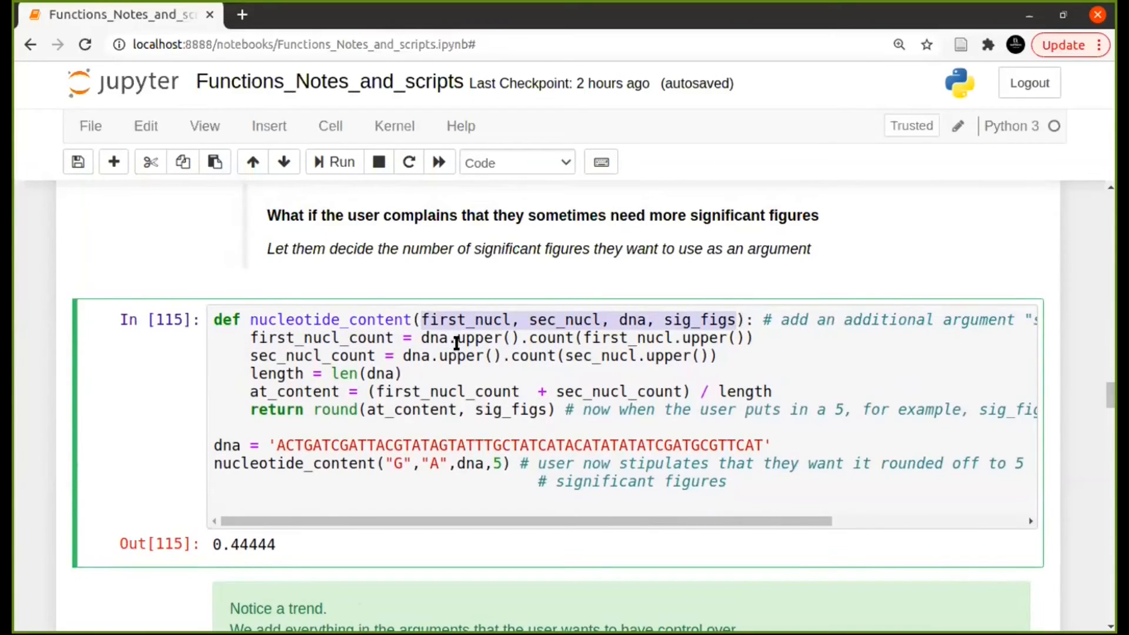
mouse_move(466, 338)
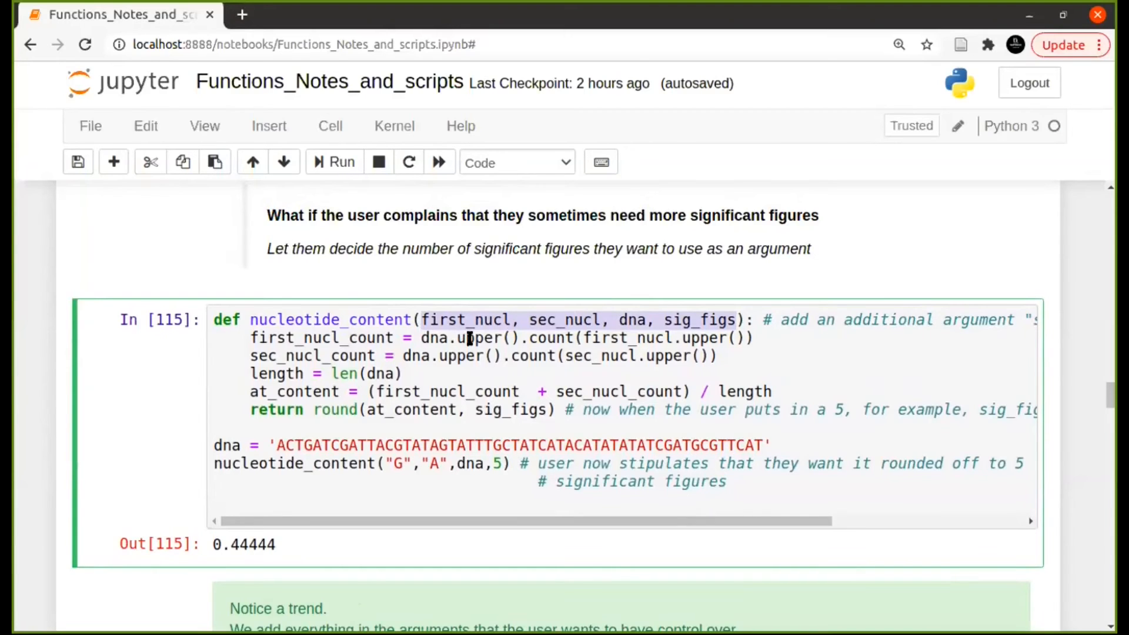
mouse_move(641, 291)
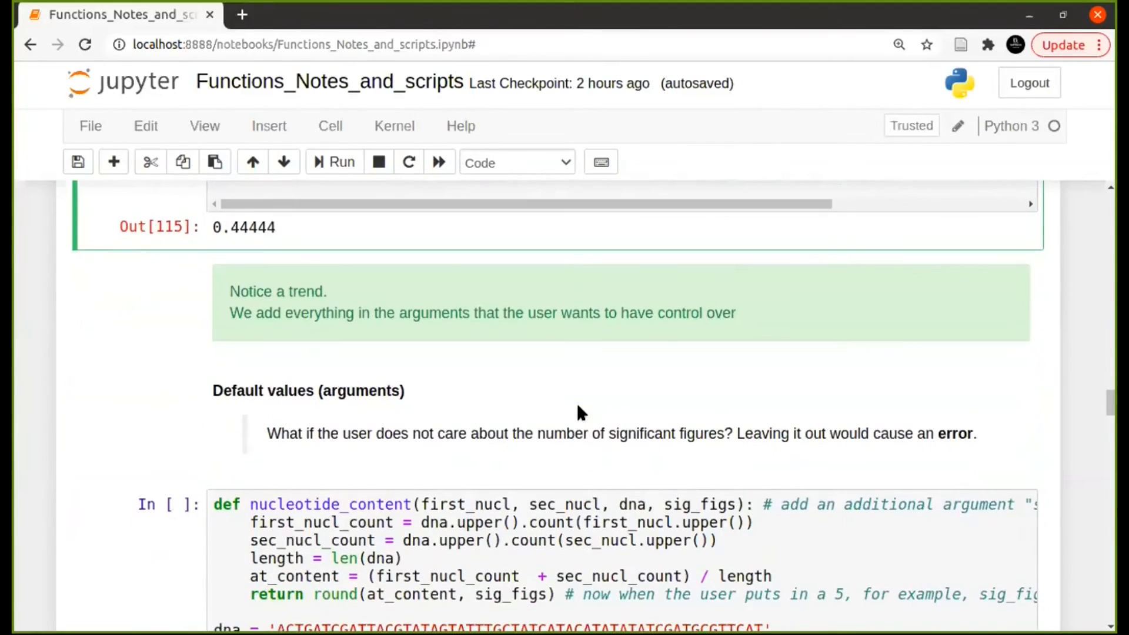
Run nucleotide_content("G","A",dna) without sig_figs, raising the missing-argument TypeError.
scroll("down", 3)
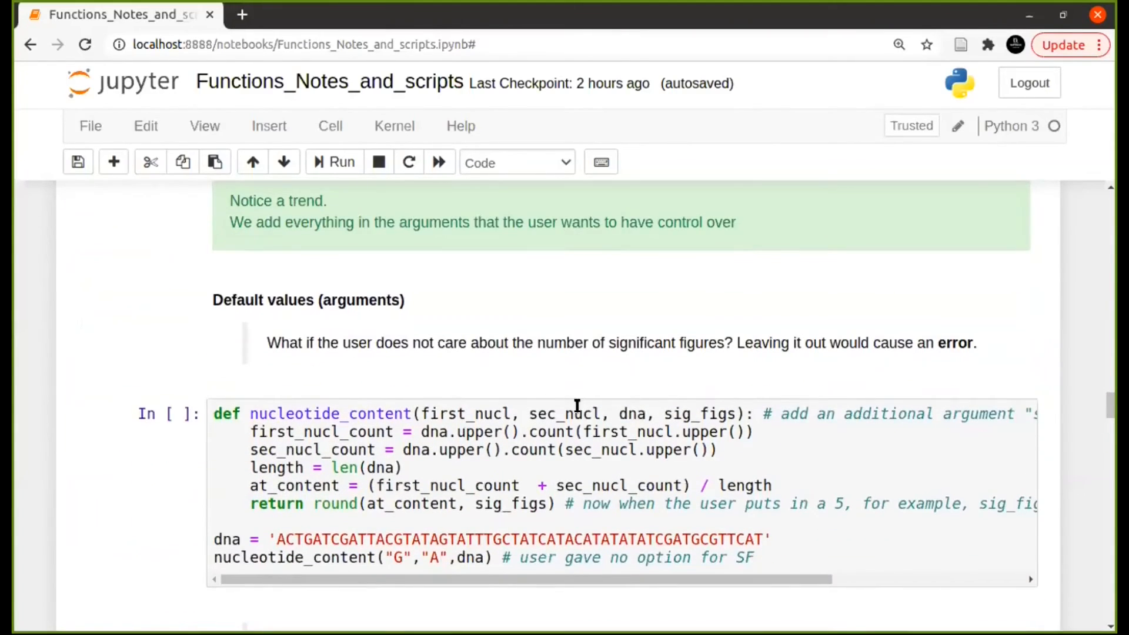
scroll("down", 3)
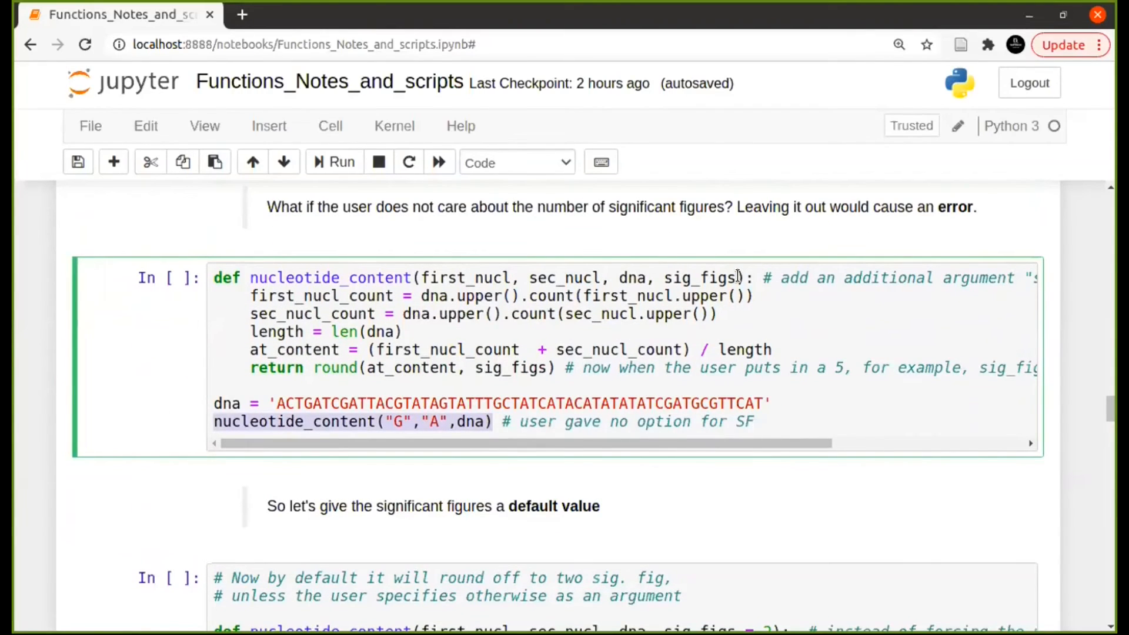
left_click_drag(417, 278, 742, 278)
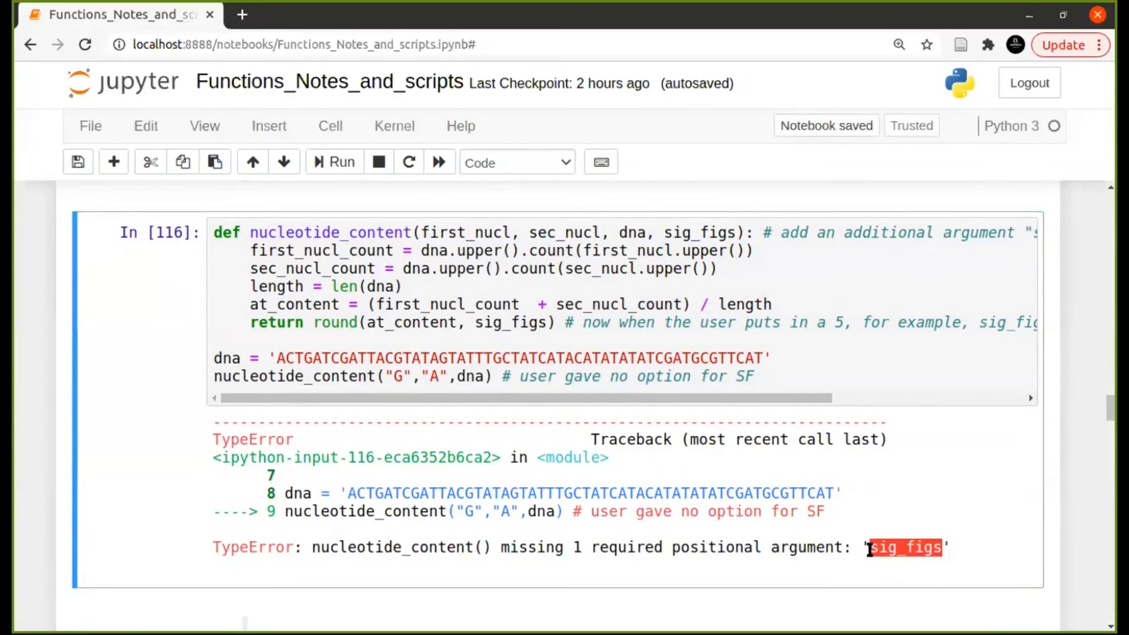
left_click(691, 233)
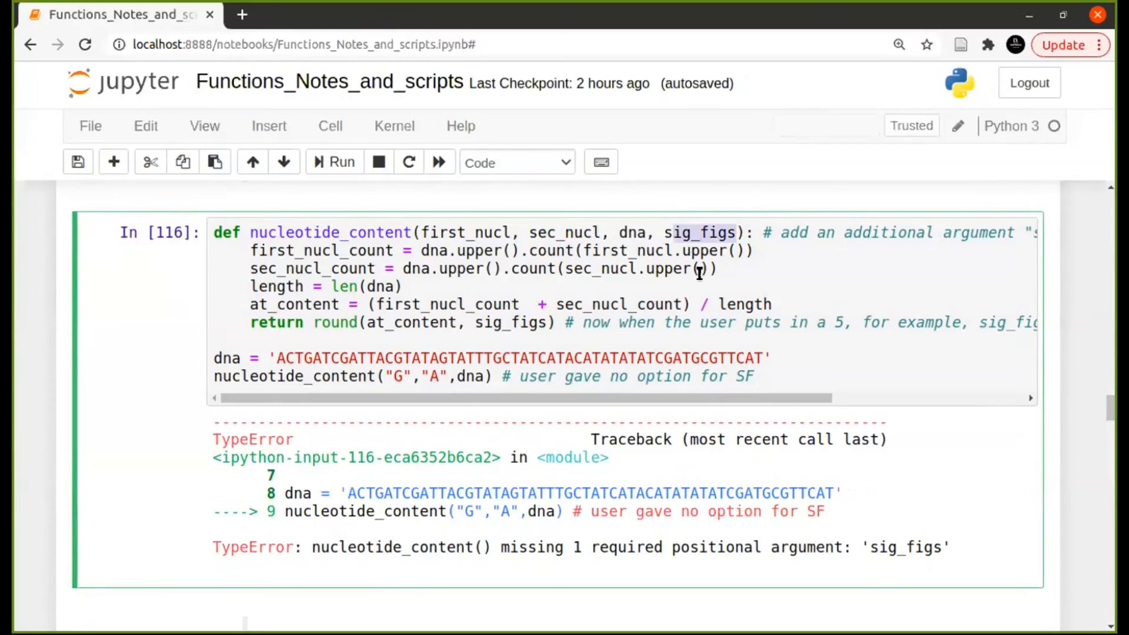
mouse_move(651, 351)
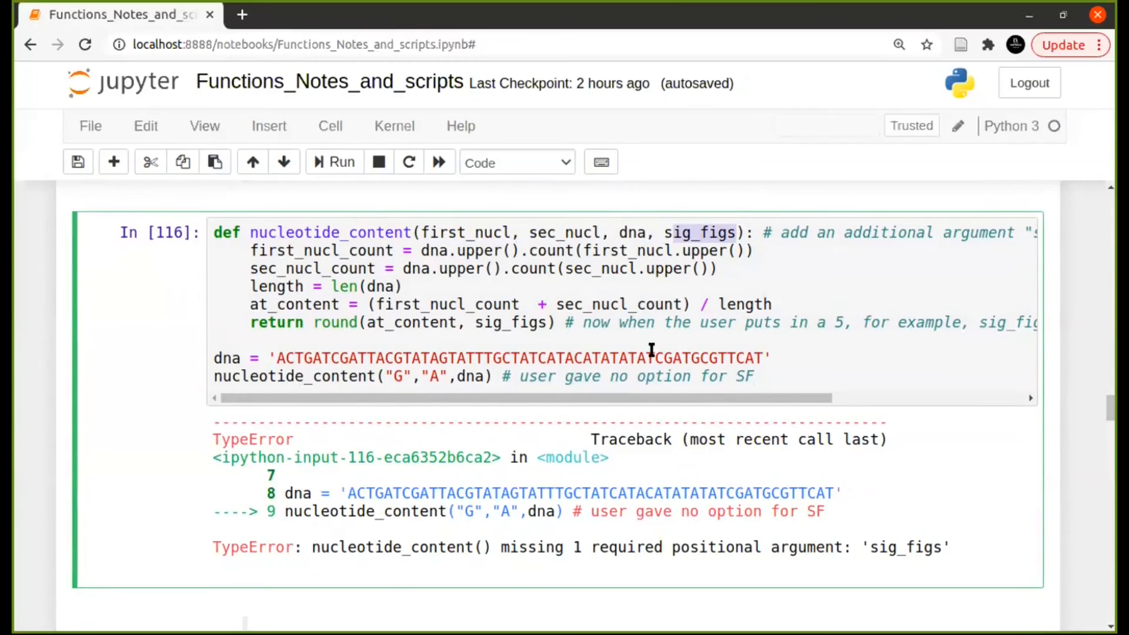
mouse_move(650, 366)
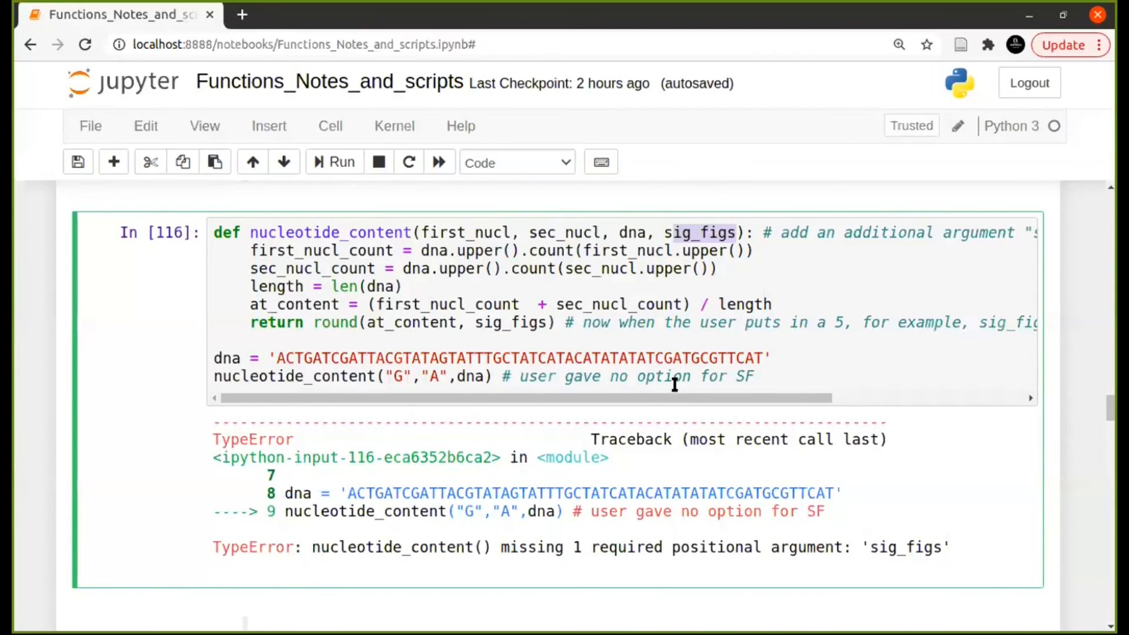
scroll("down", 3)
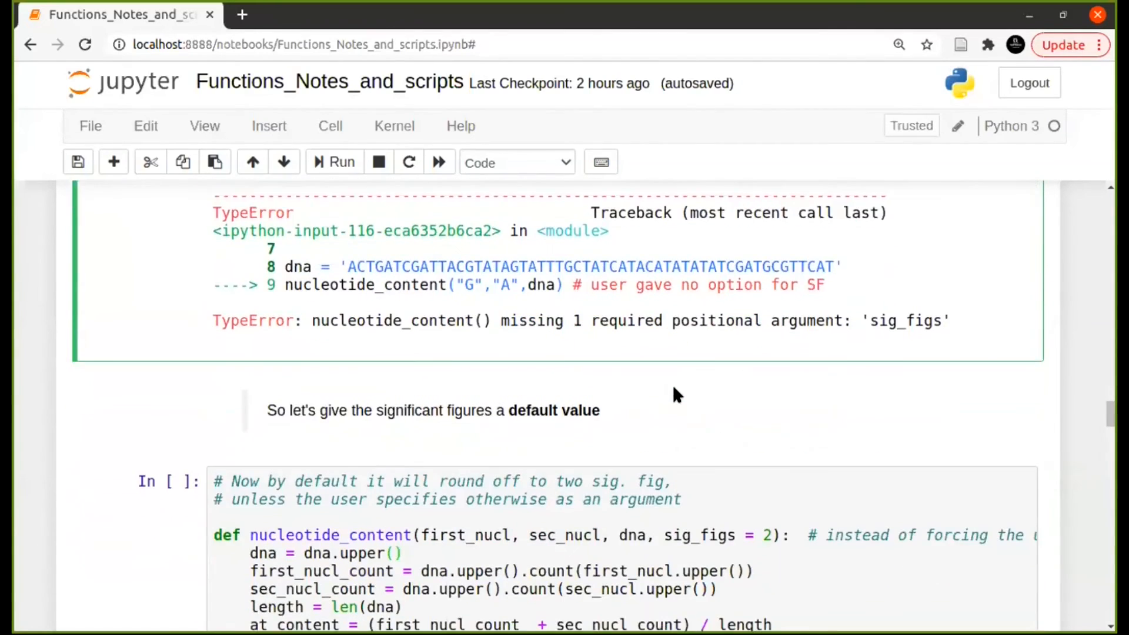
scroll("down", 3)
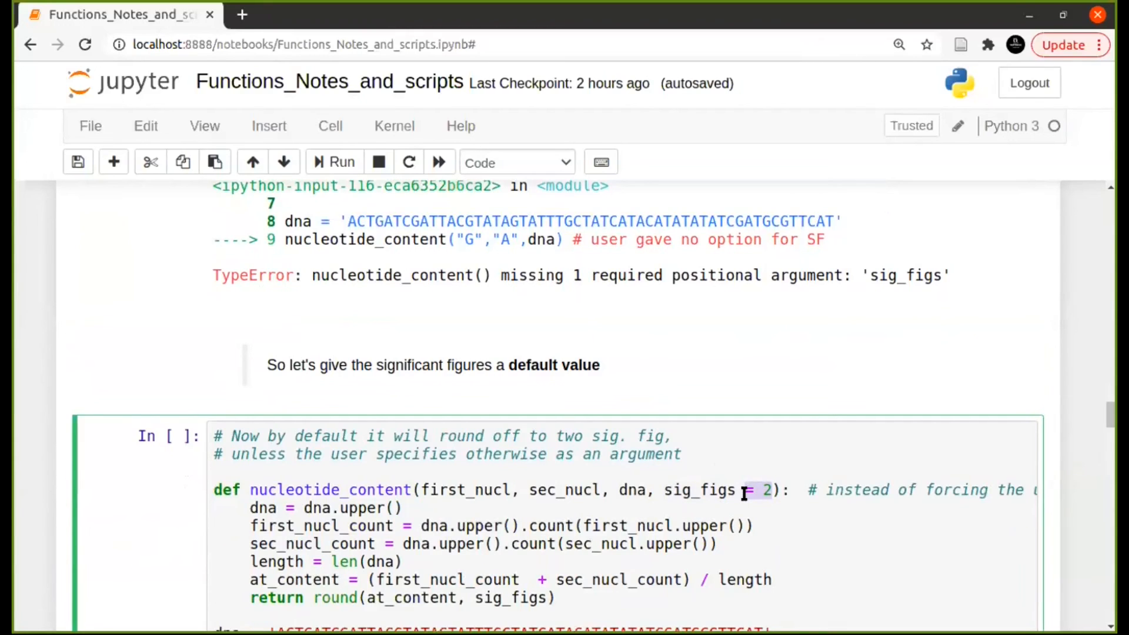
scroll("down", 3)
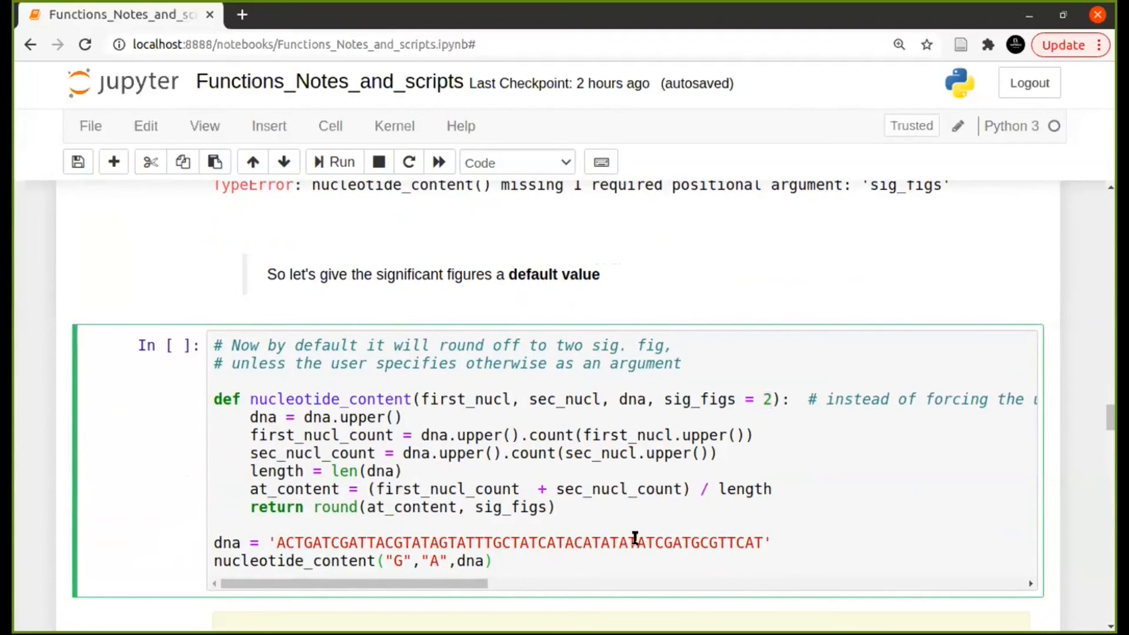
Run the default sig_figs=2 cell for 0.44, then type ', 3' into its call.
left_click(341, 161)
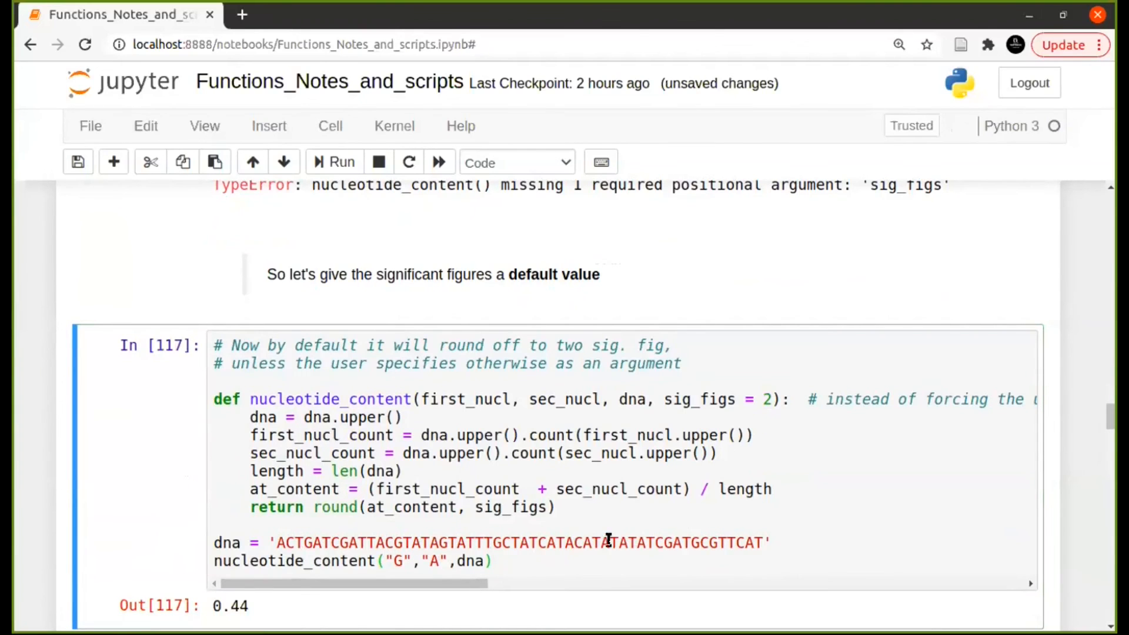
scroll("down", 3)
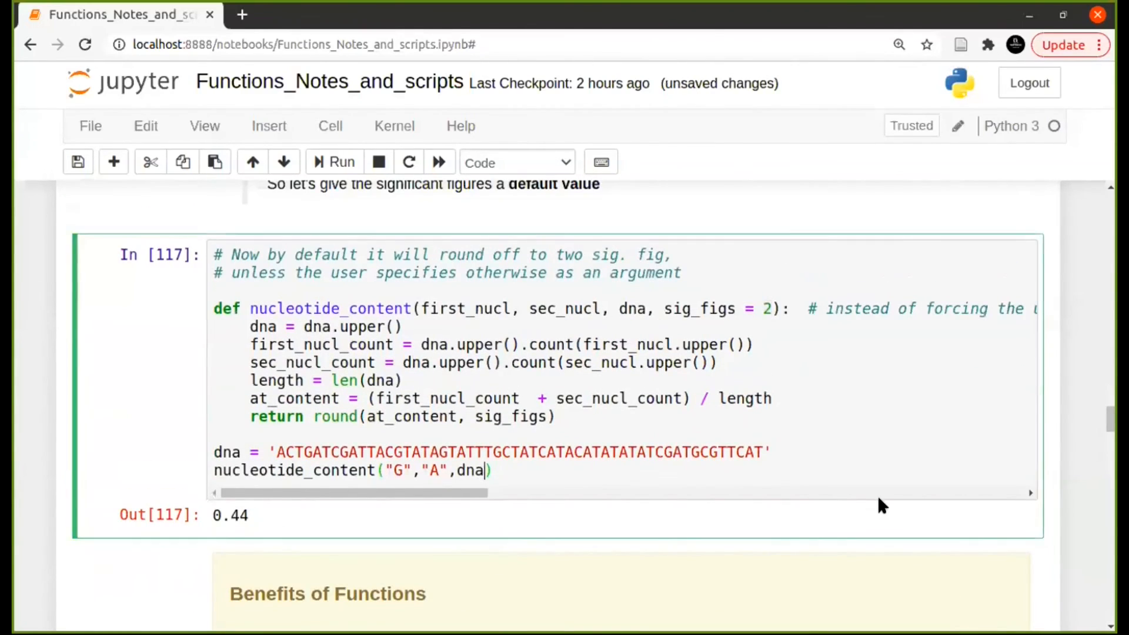
type(",")
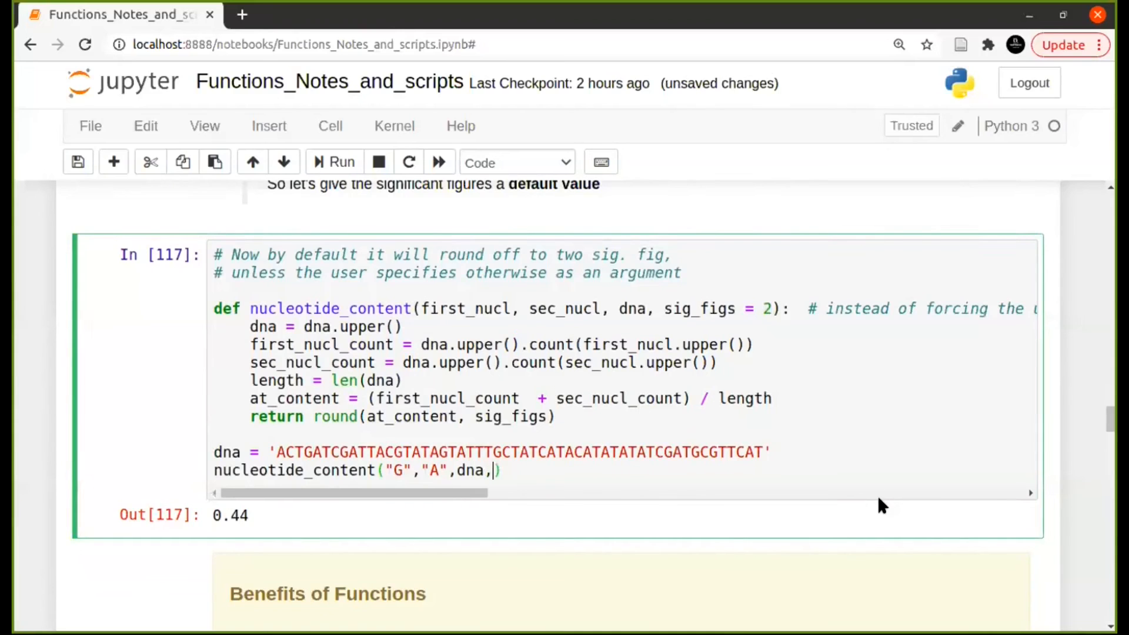
type("3")
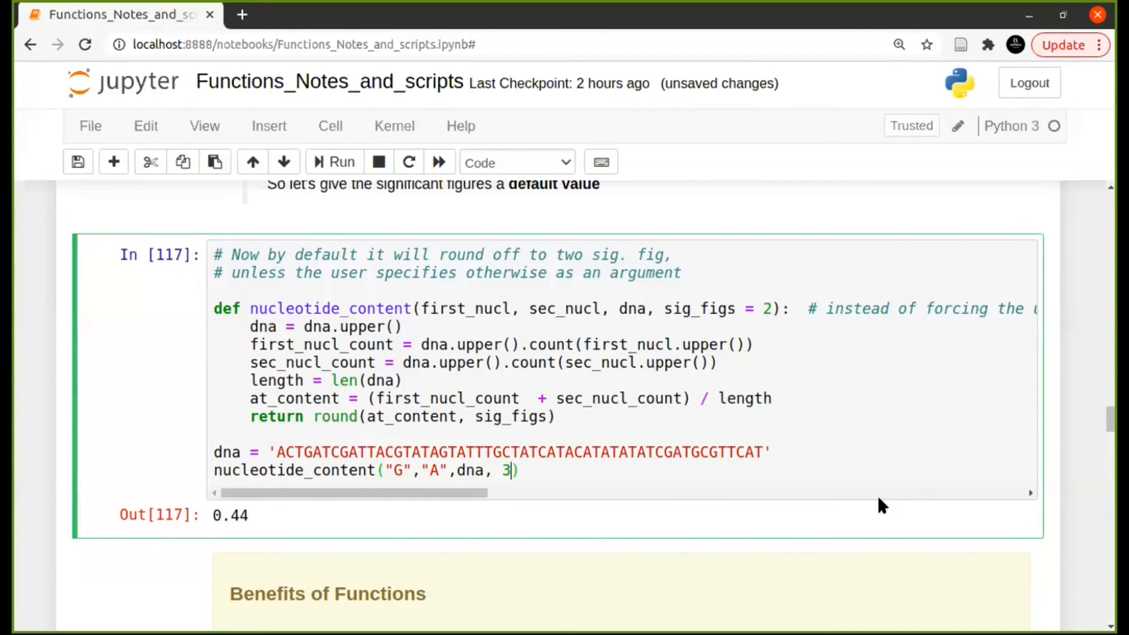